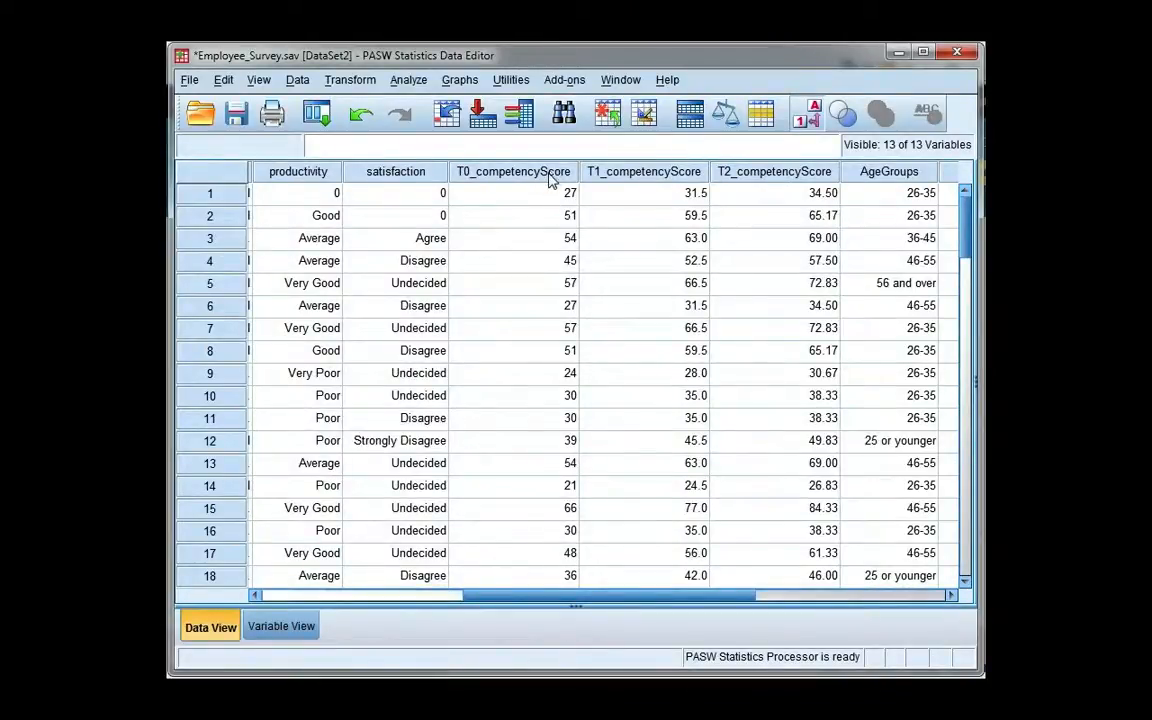
mouse_move(513, 171)
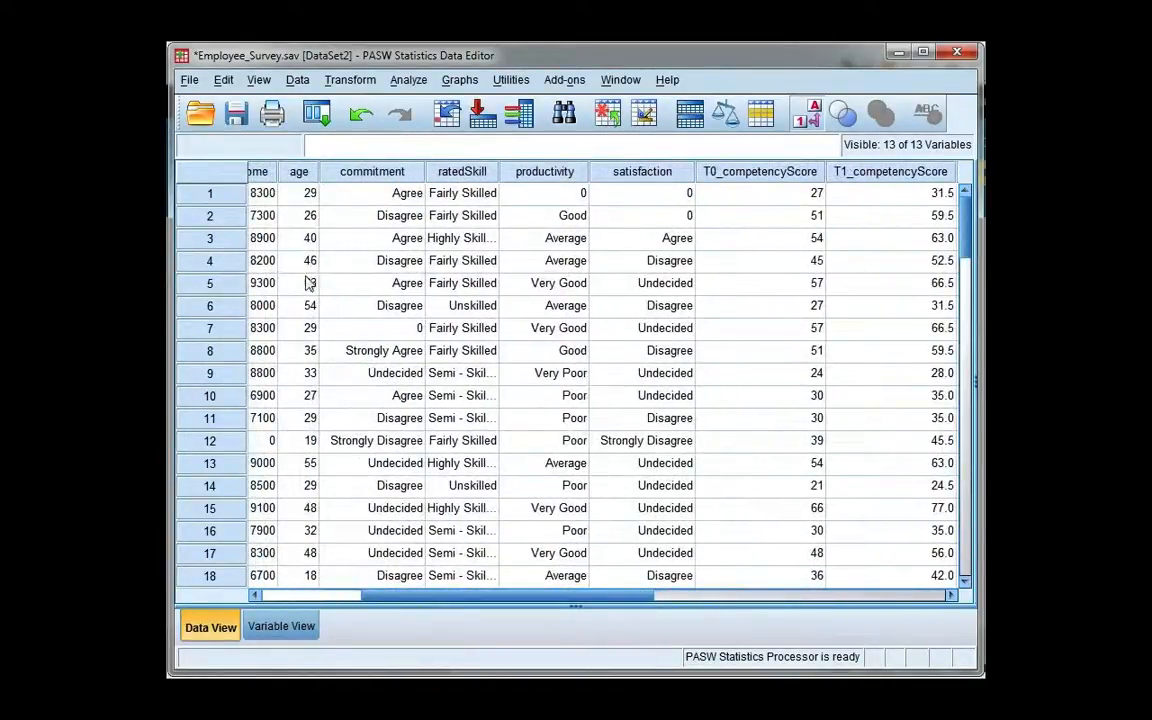
Start a new chart from Graphs > Chart Builder and reset it to clear the leftover line chart.
click(459, 79)
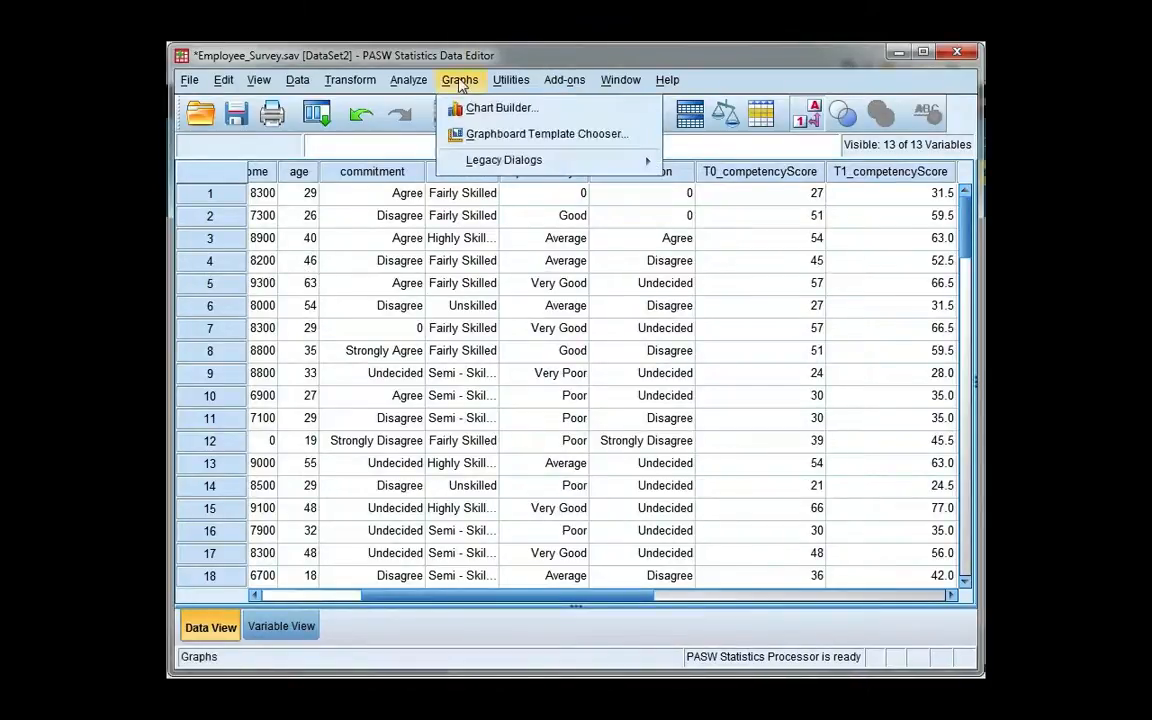
click(501, 107)
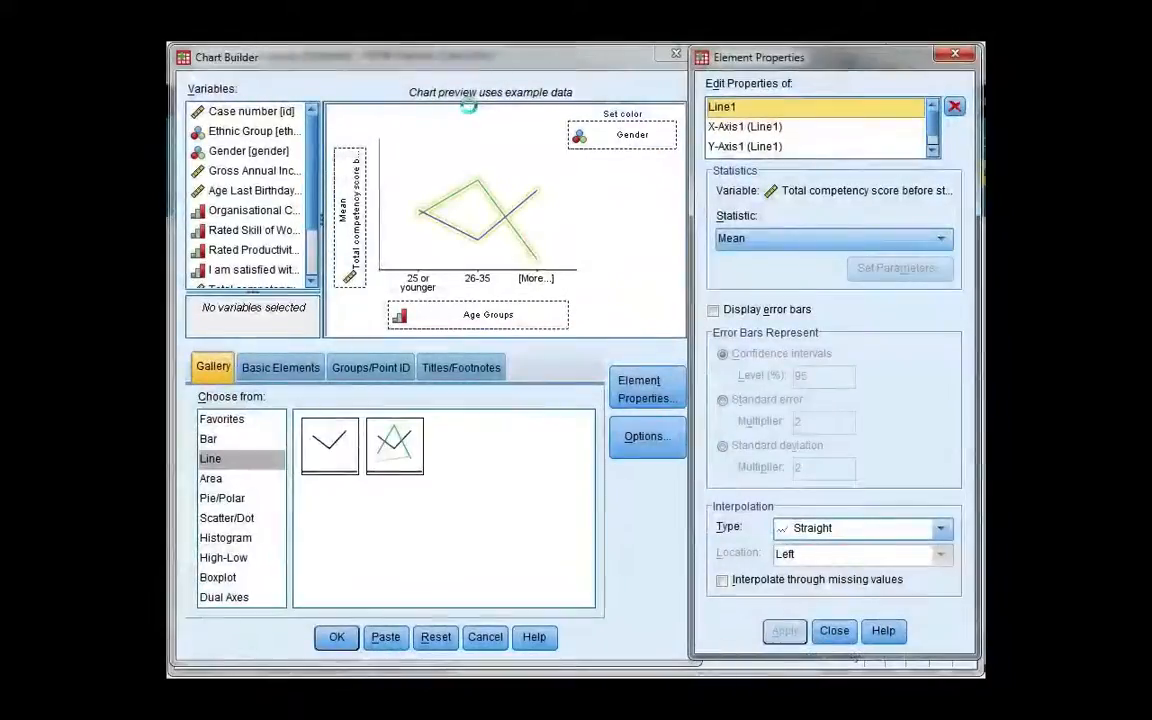
click(435, 637)
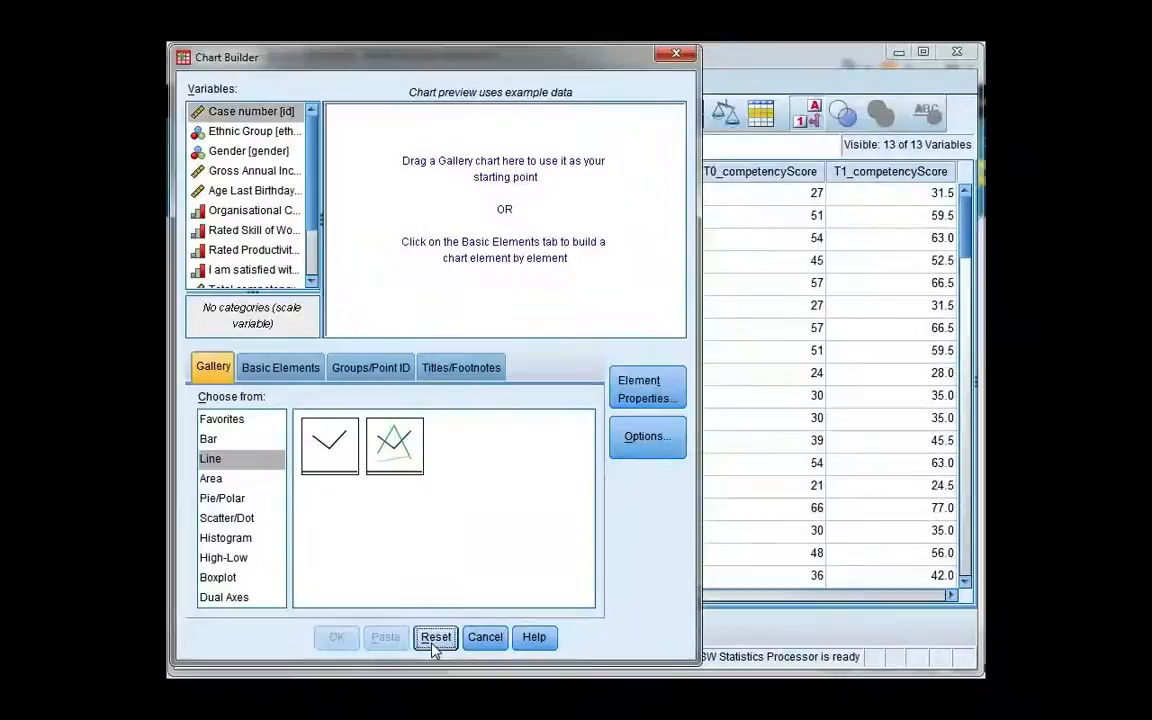
Choose a simple scatter with Age Last Birthday on X and Total competency score before starting job on Y.
click(227, 518)
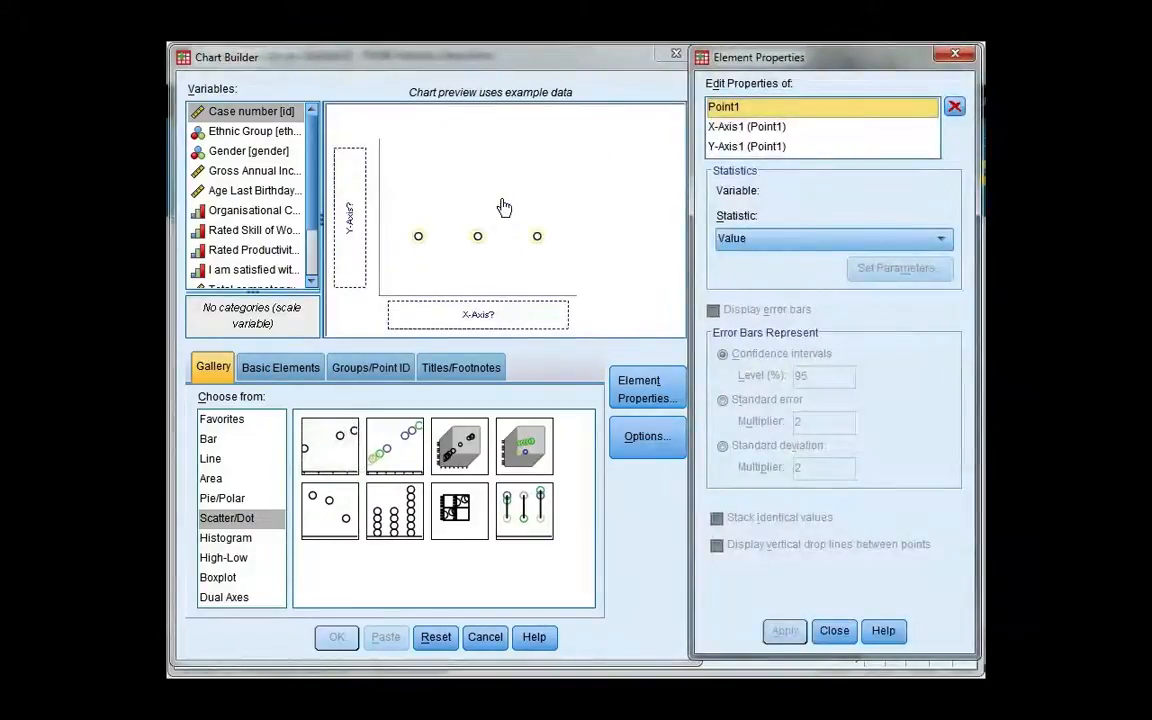
click(253, 190)
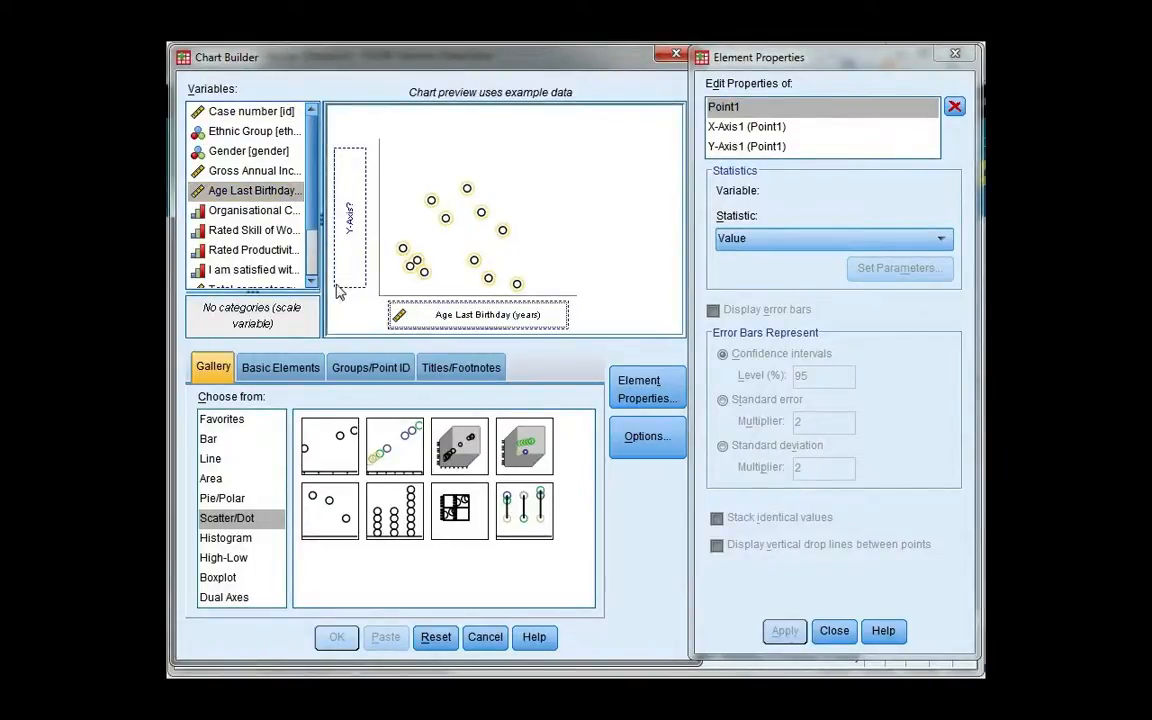
scroll(down, 3)
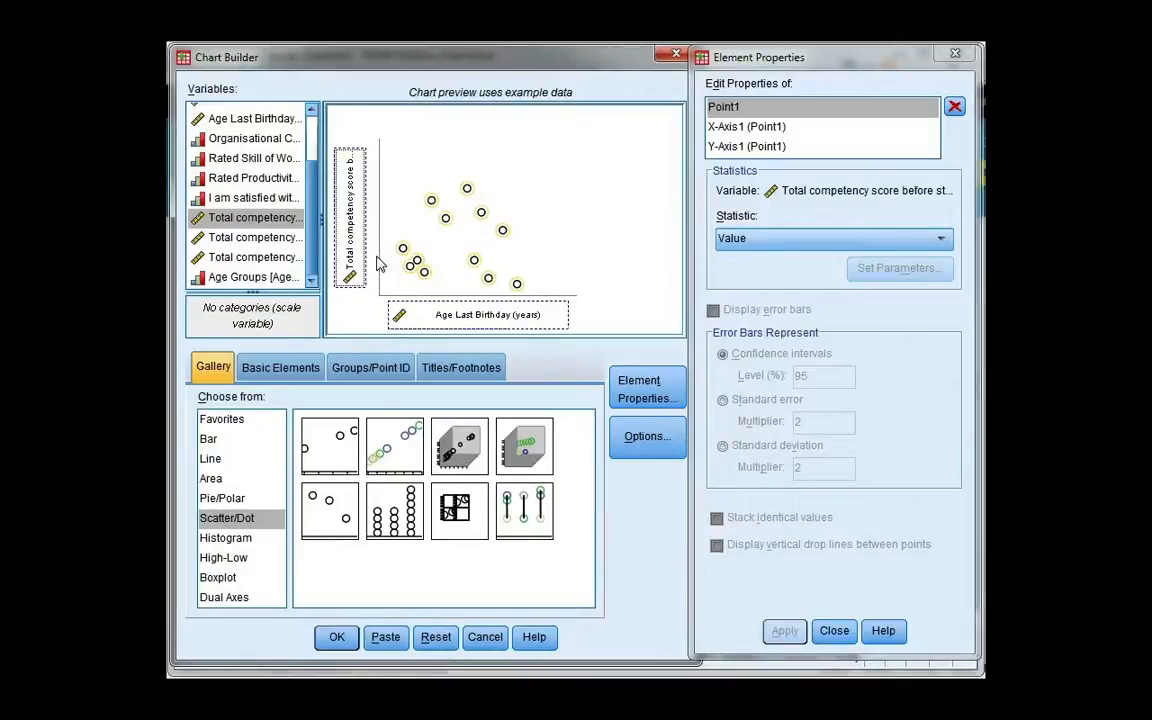
mouse_move(347, 602)
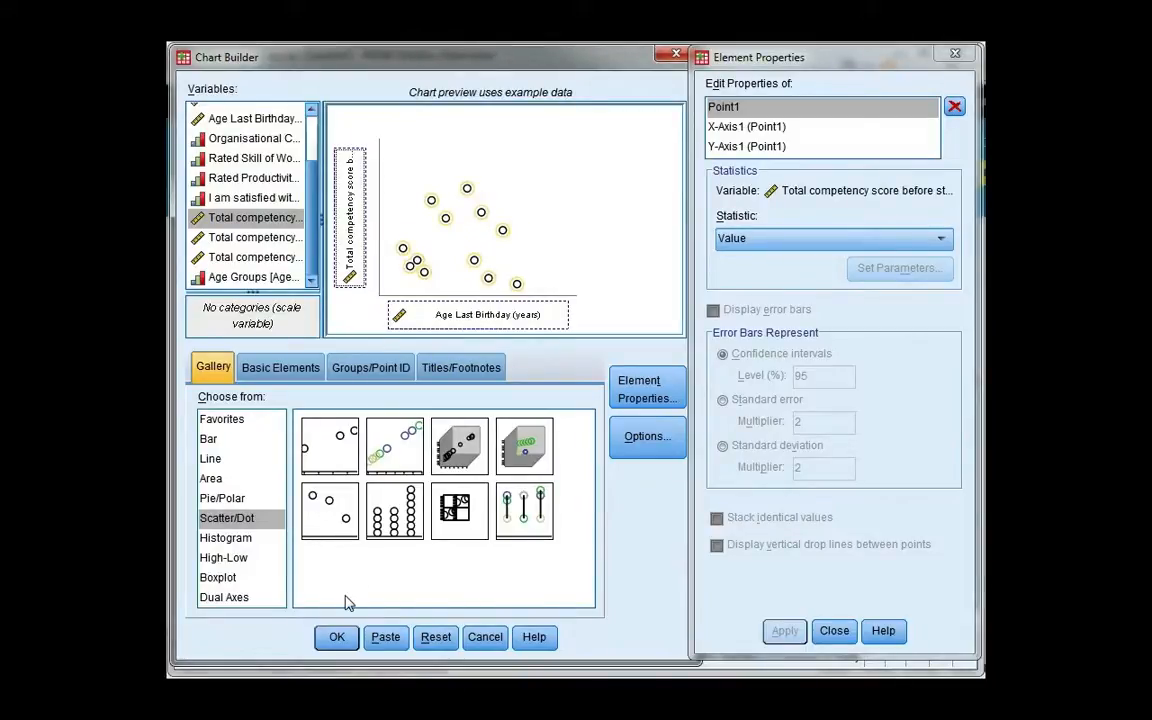
Generate the scatter plot and scroll the Output Viewer to see it in full.
click(336, 637)
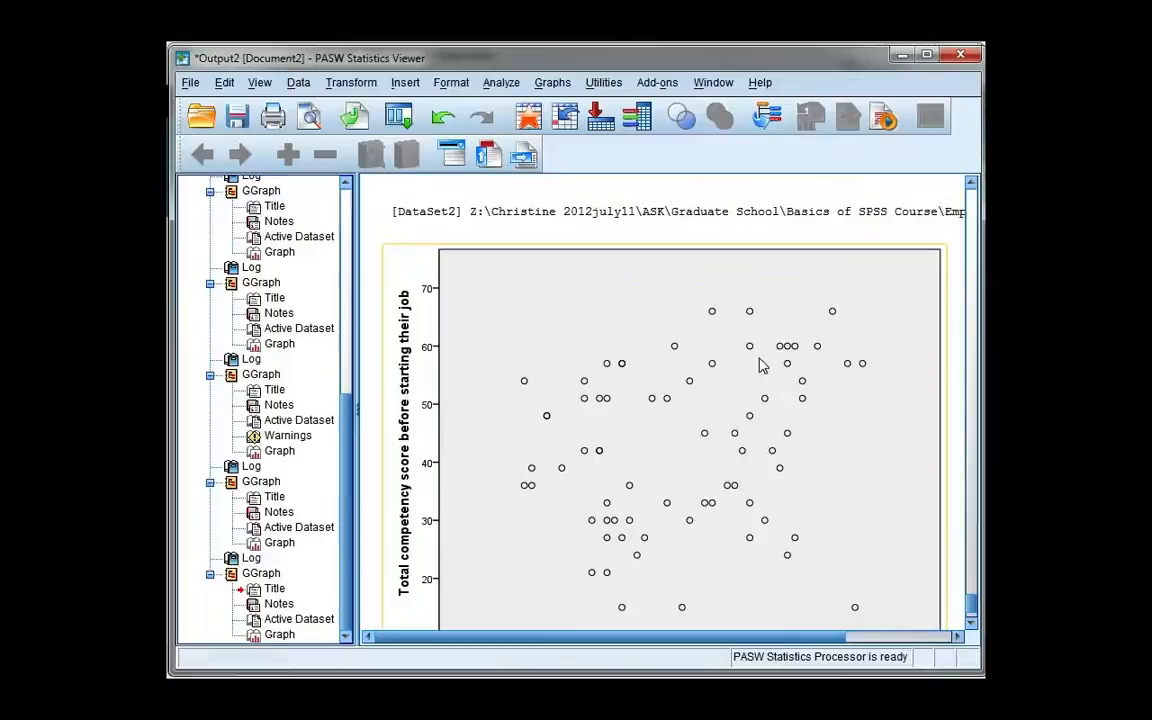
scroll(down, 3)
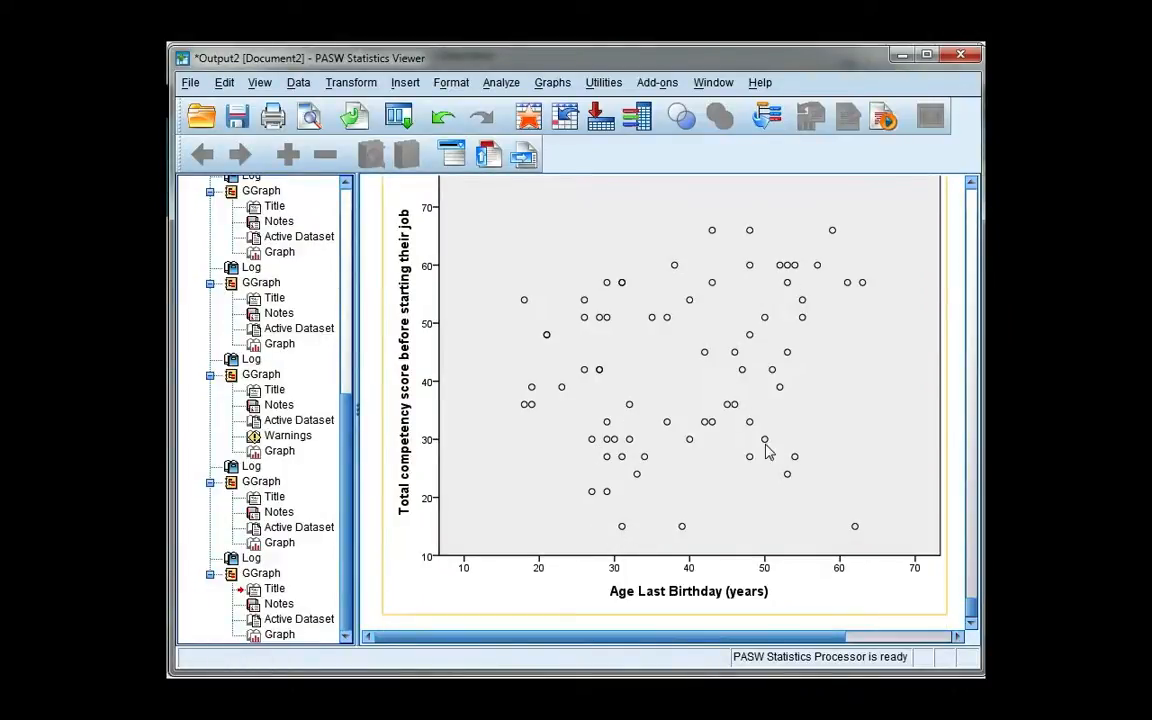
mouse_move(670, 535)
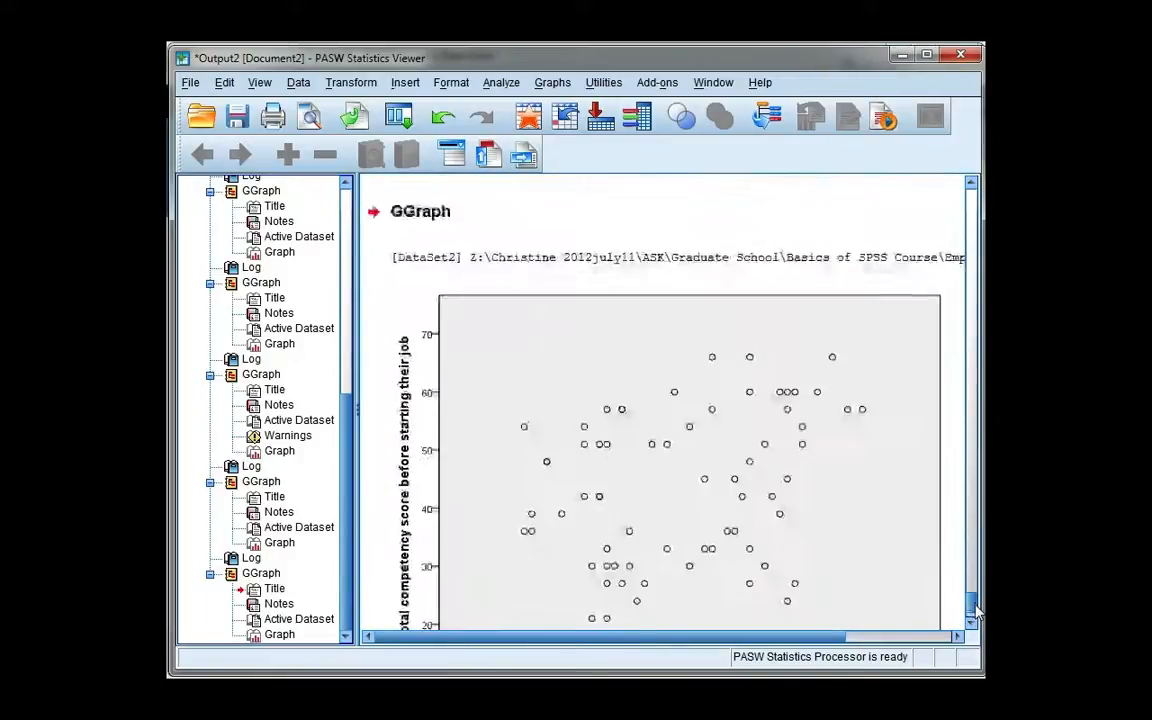
scroll(down, 3)
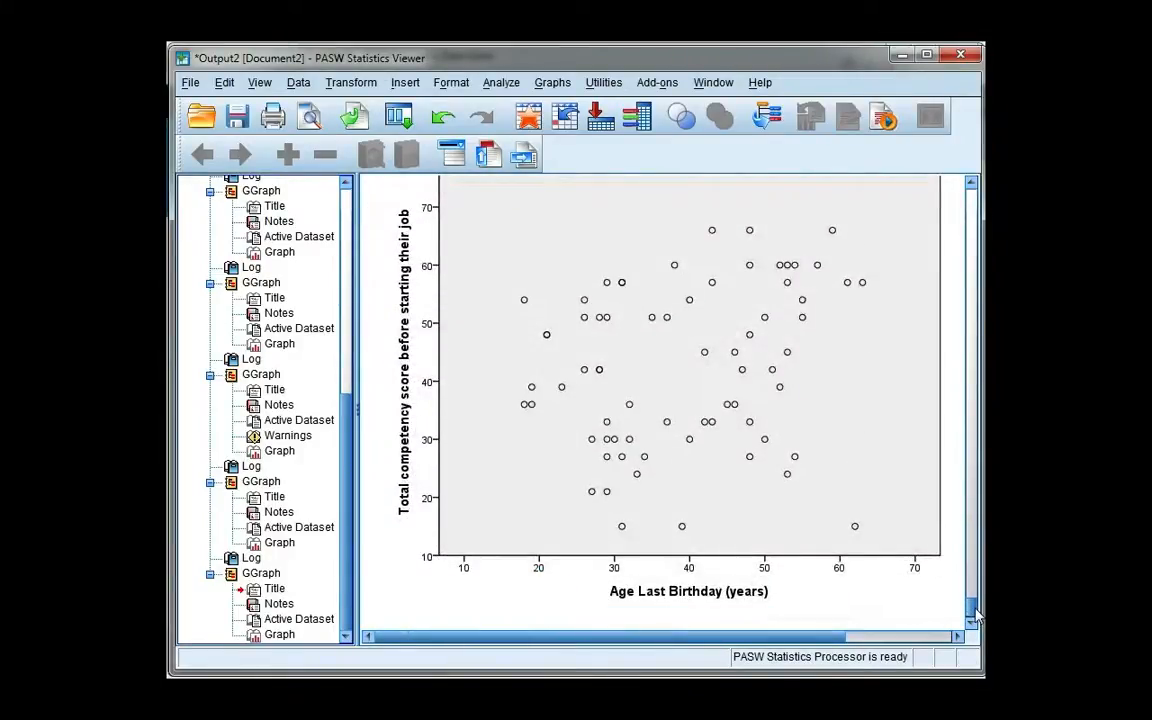